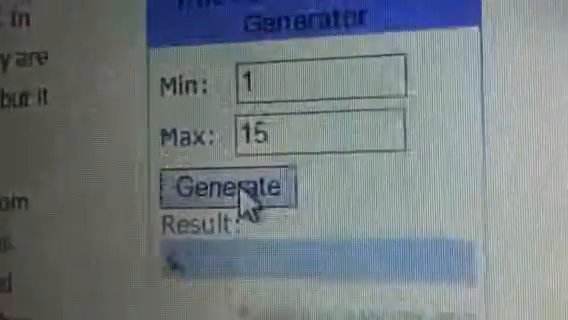
- Generate a random number in the 1–15 range, yielding 10
{"action": "left_click", "coordinate": [227, 189]}
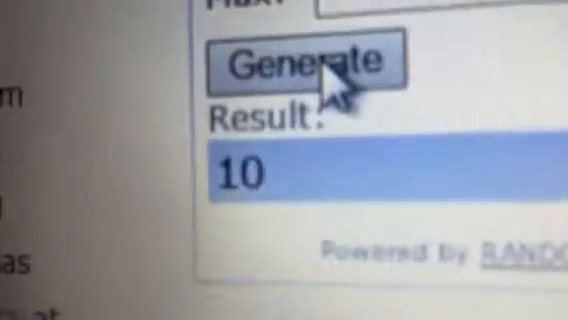